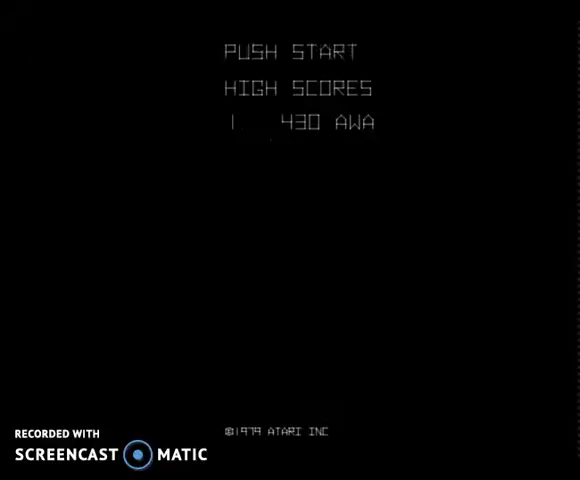
pyautogui.press('space')
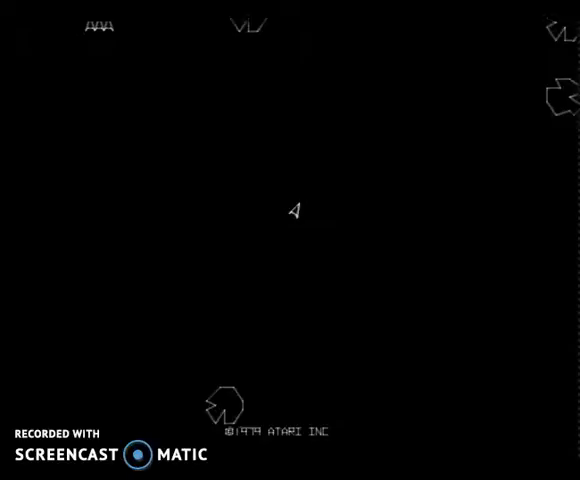